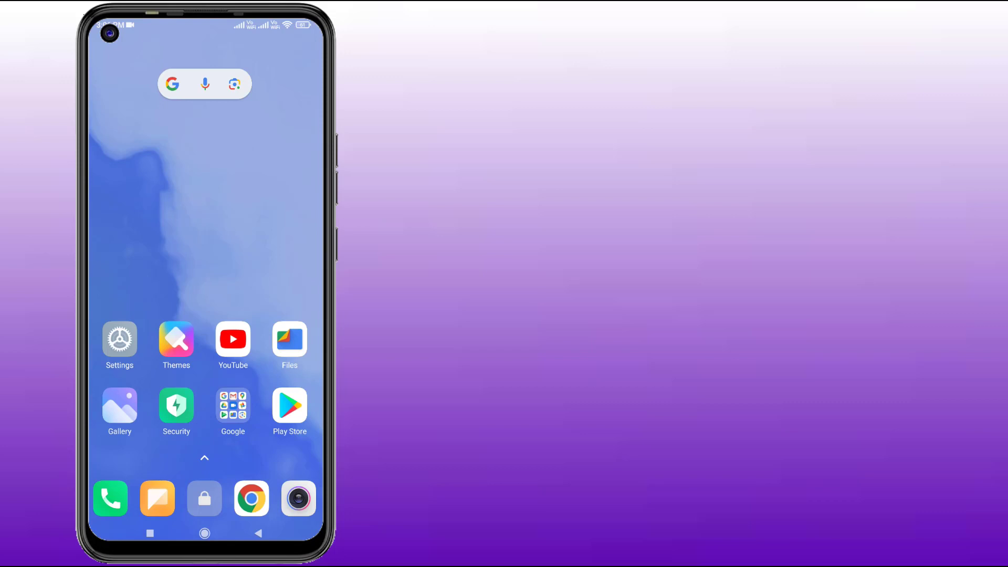
- Launch Chrome from the home screen dock and open its three-dot menu
{"action": "left_click", "coordinate": [251, 498]}
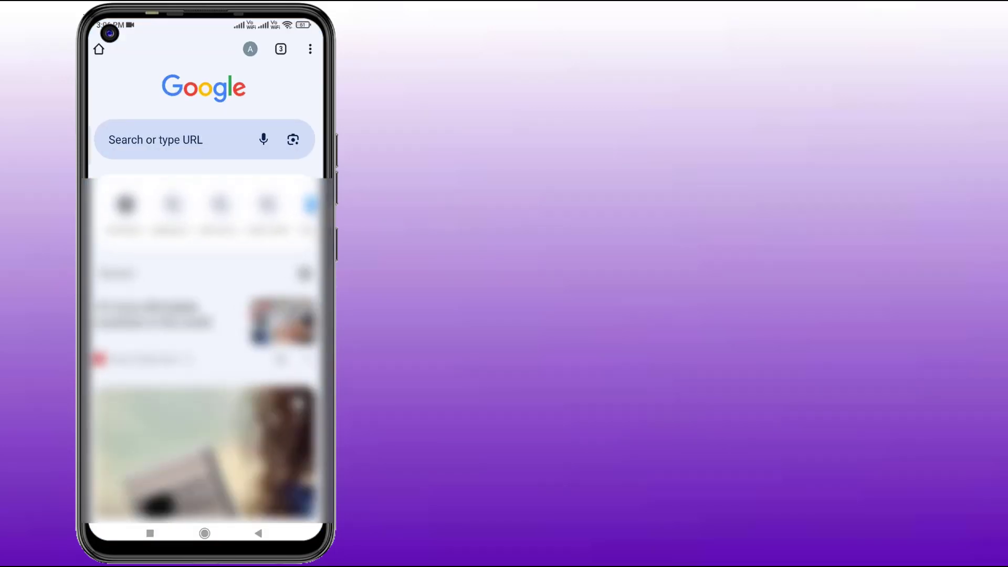
{"action": "left_click", "coordinate": [310, 48]}
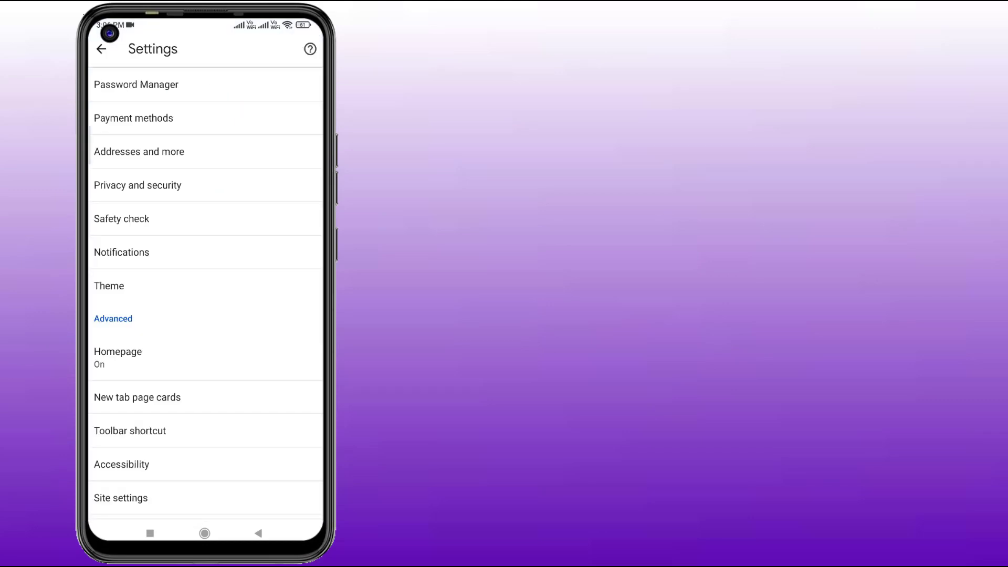
- Open Privacy and security, then Safe Browsing under the Security section
{"action": "left_click", "coordinate": [137, 185]}
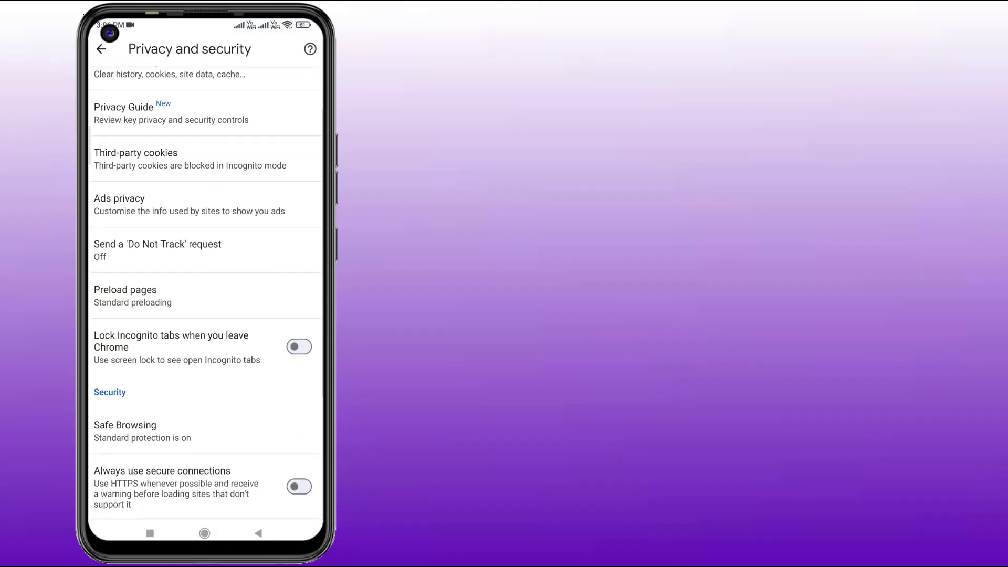
{"action": "scroll", "scroll_direction": "down", "scroll_amount": 3}
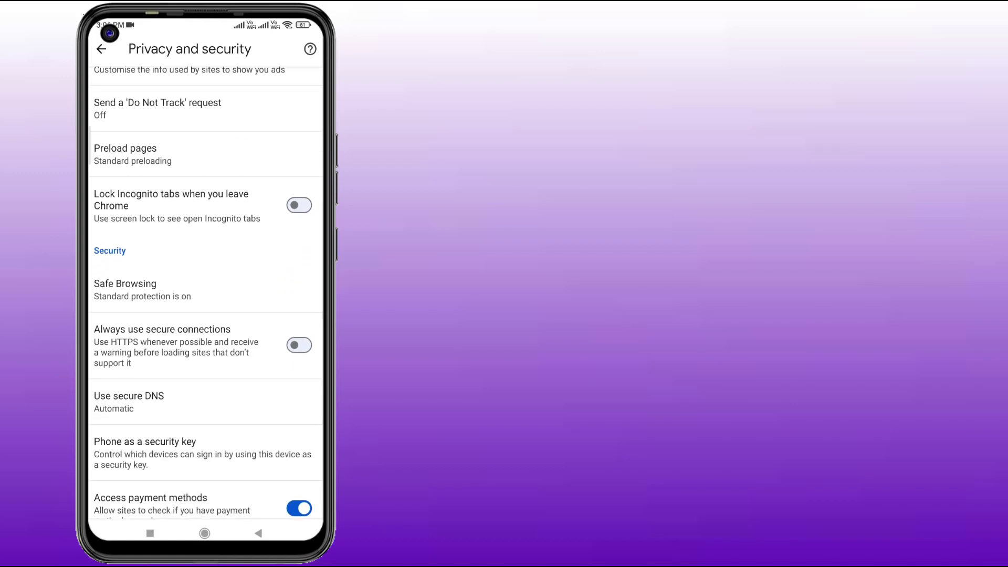
{"action": "left_click", "coordinate": [125, 284]}
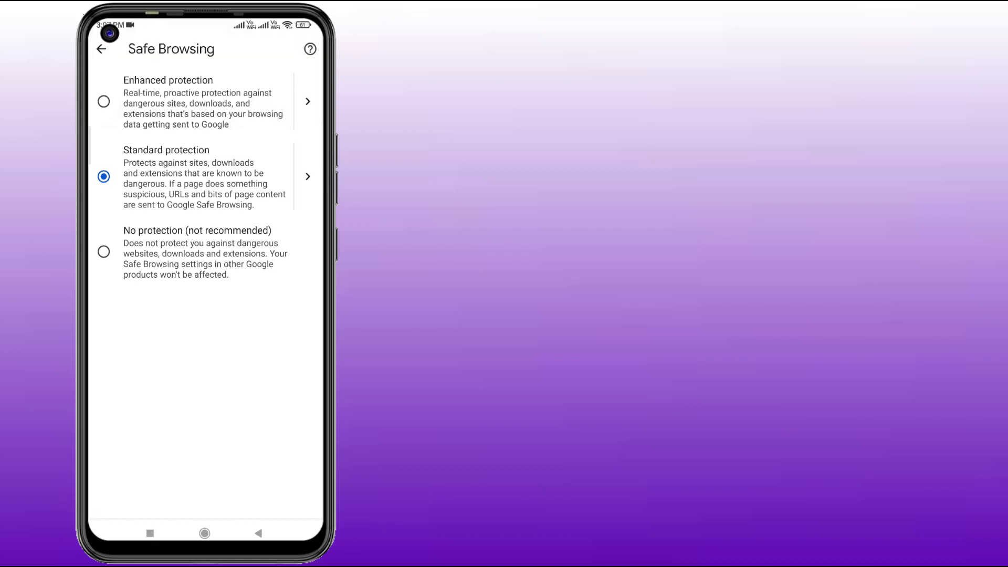
- Select the Enhanced protection option on the Safe Browsing page
{"action": "left_click", "coordinate": [104, 102]}
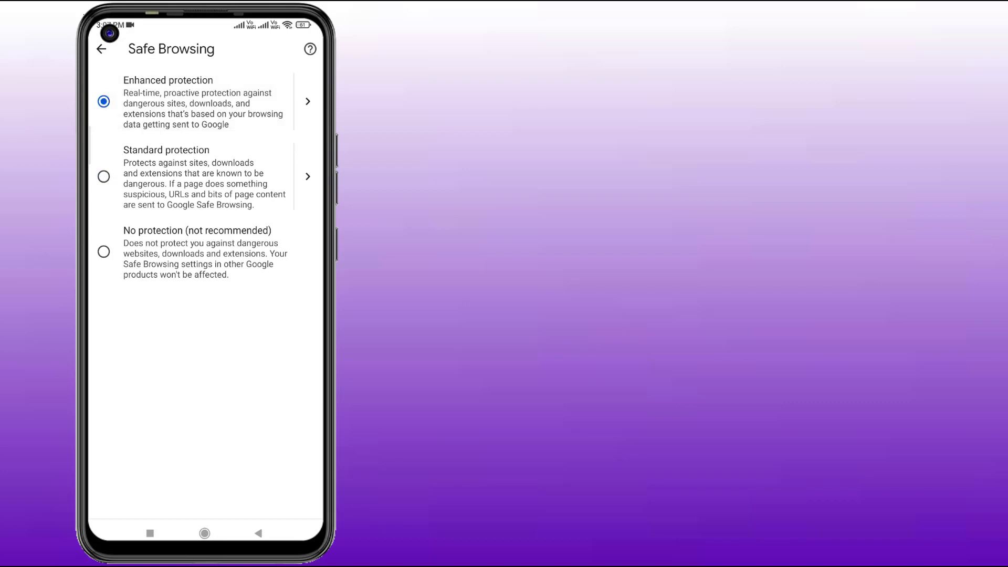